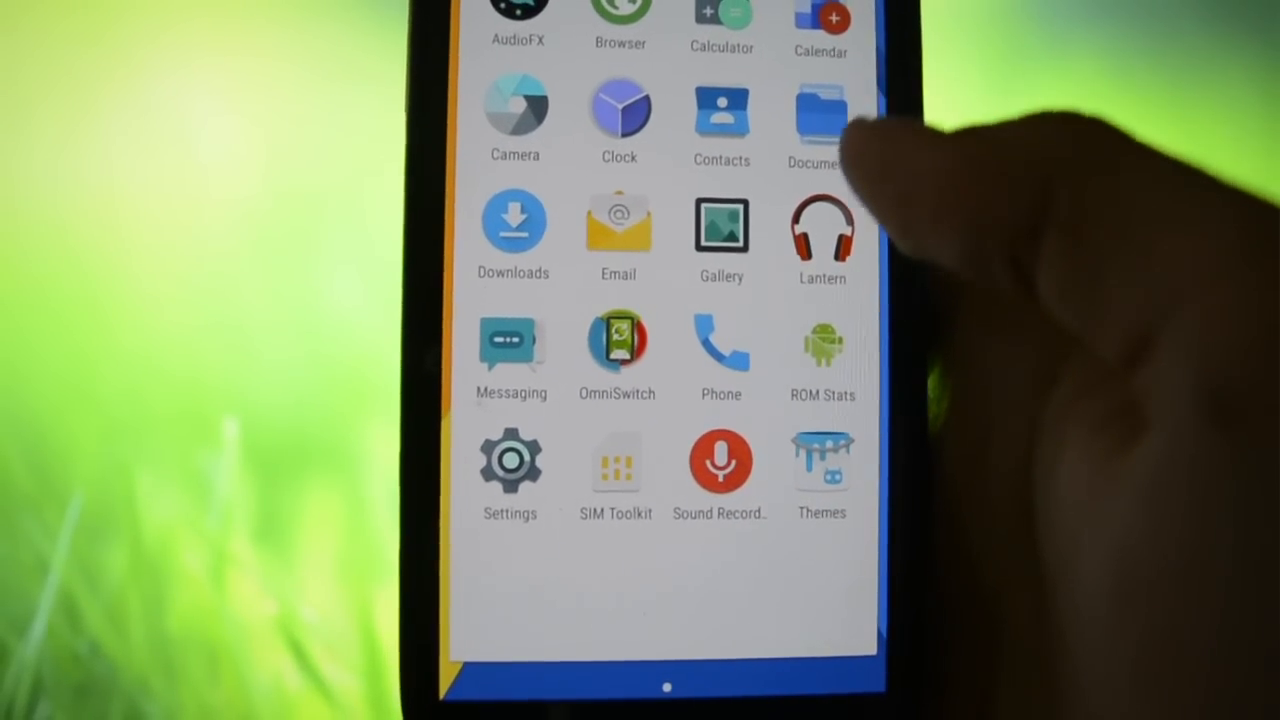
Launch ROM Statistics from the app drawer and view its reporting, preview and stats options.
{"action": "left_click", "coordinate": [822, 355]}
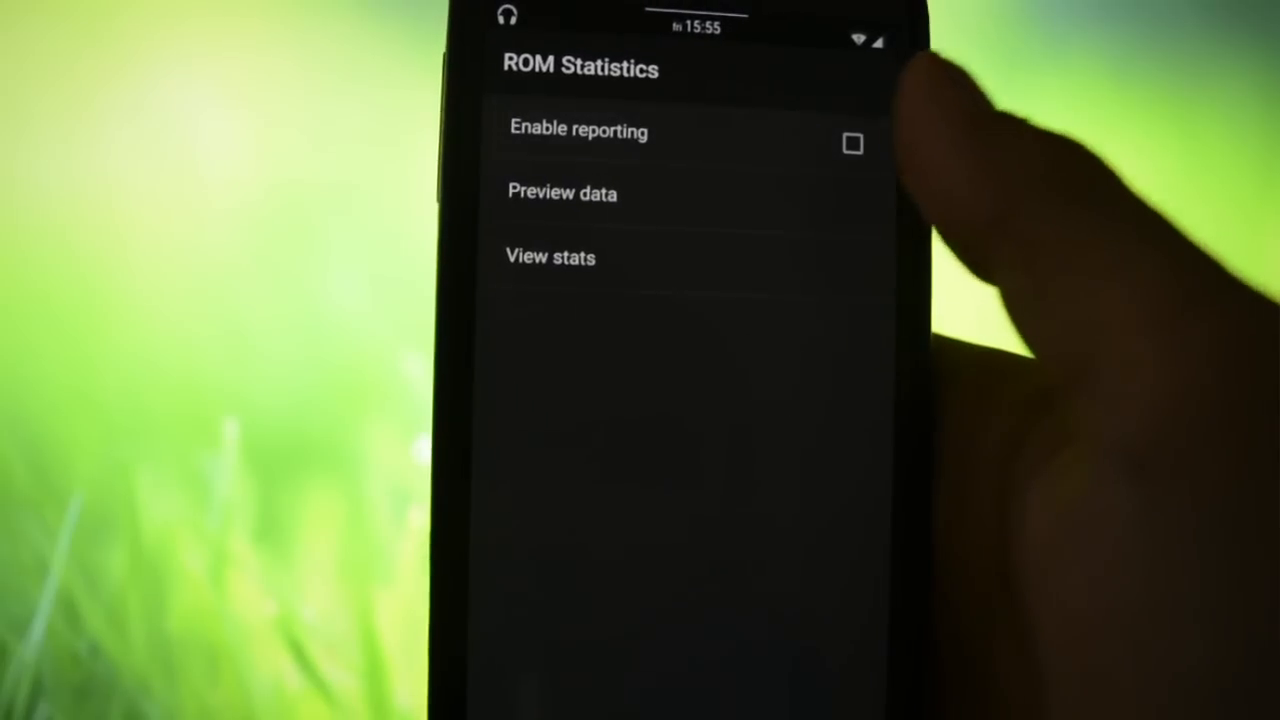
{"action": "left_click", "coordinate": [562, 192]}
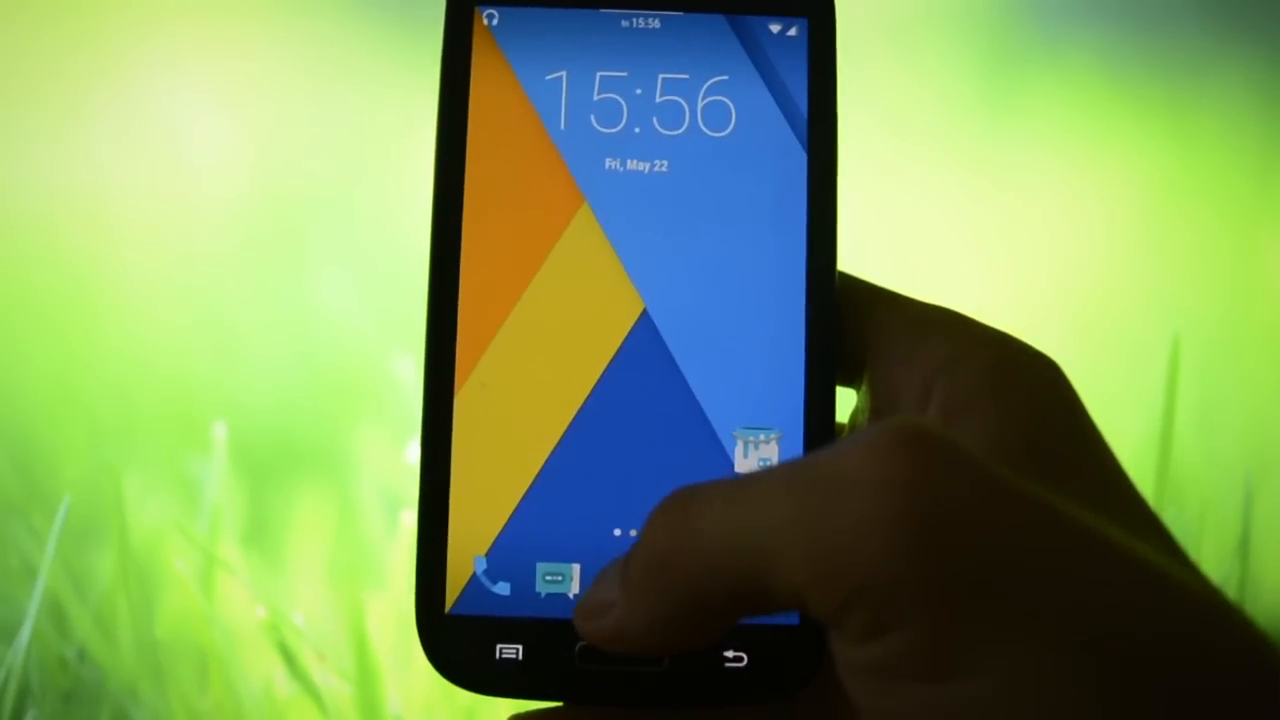
View the Phone dialer's empty Speed Dial page, then launch Messaging showing no conversations.
{"action": "left_click", "coordinate": [490, 575]}
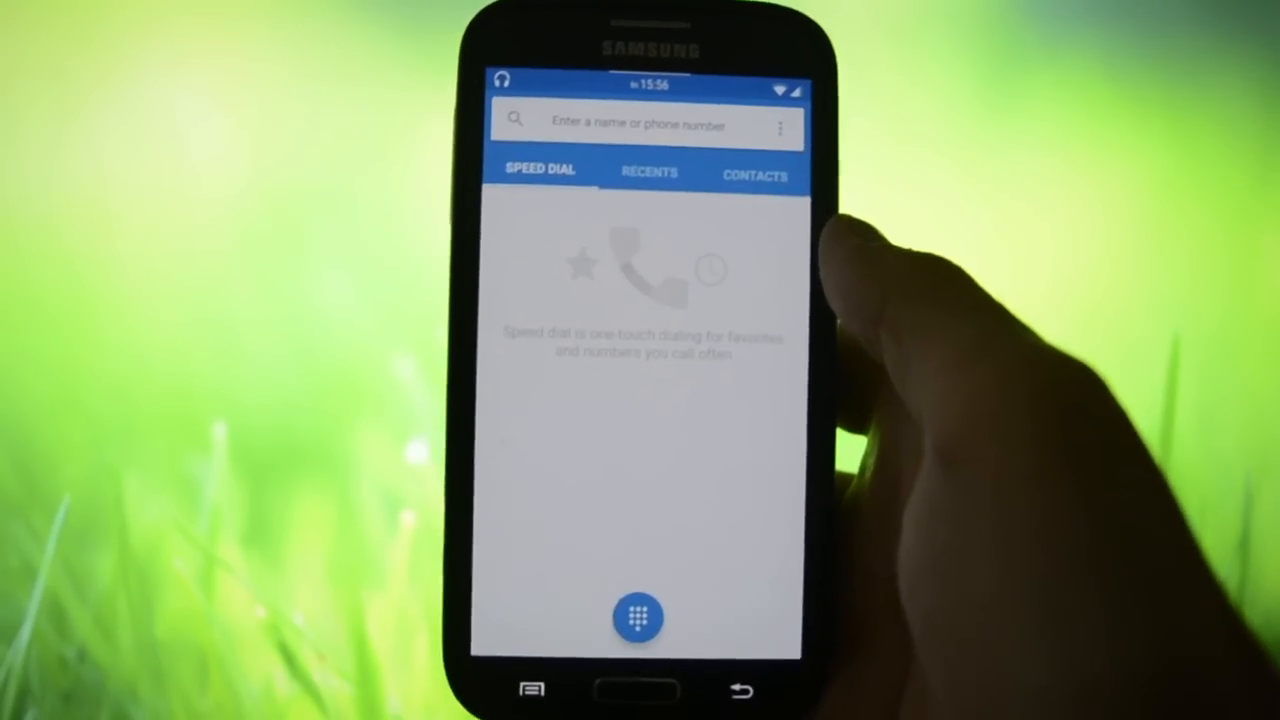
{"action": "left_click", "coordinate": [638, 617]}
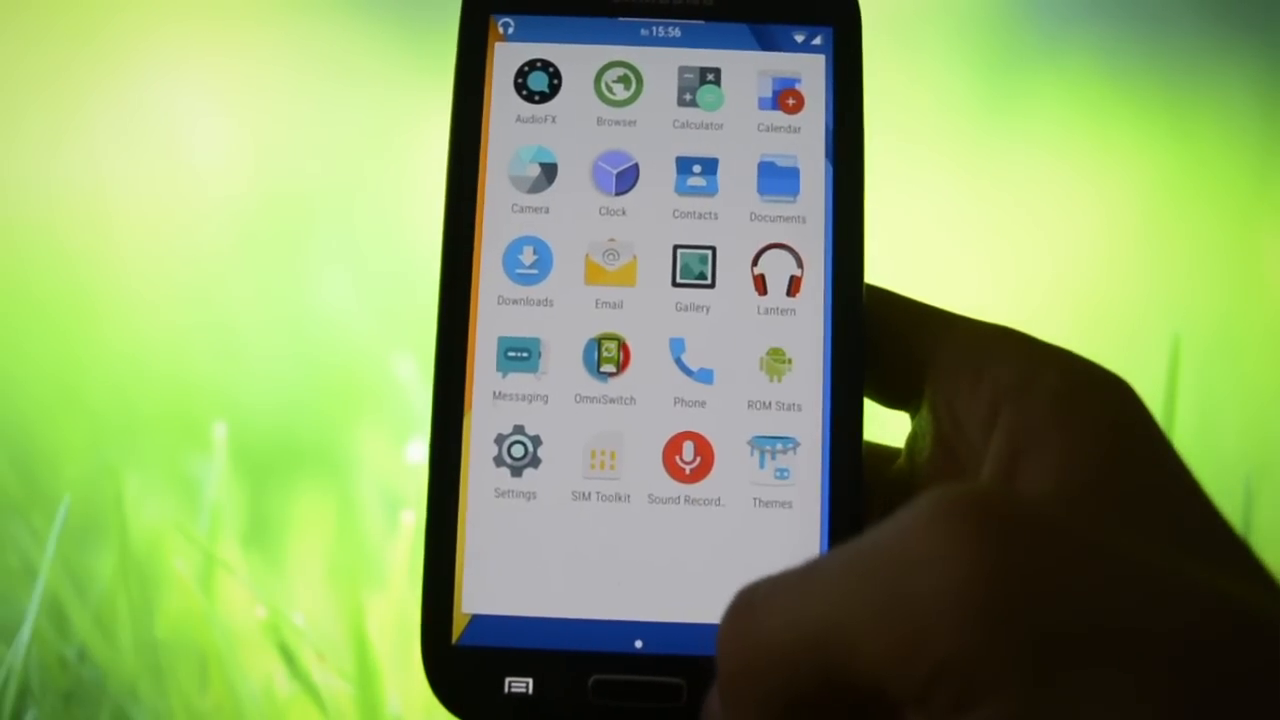
{"action": "left_click", "coordinate": [519, 360]}
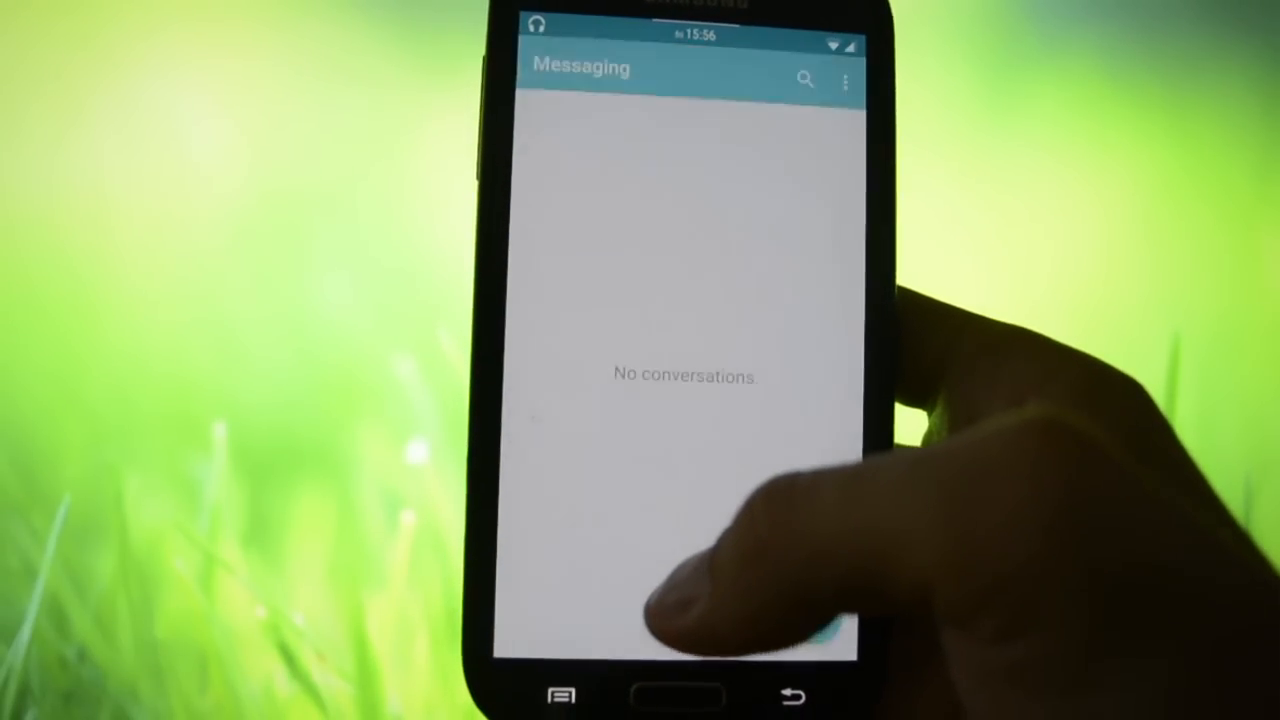